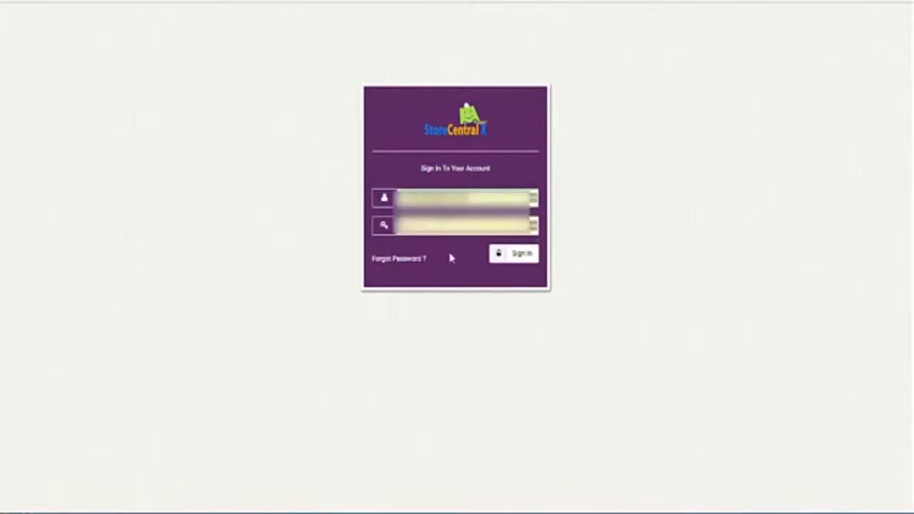
Sign in to the Store Central Pro vendor account to reach the dashboard.
click(513, 253)
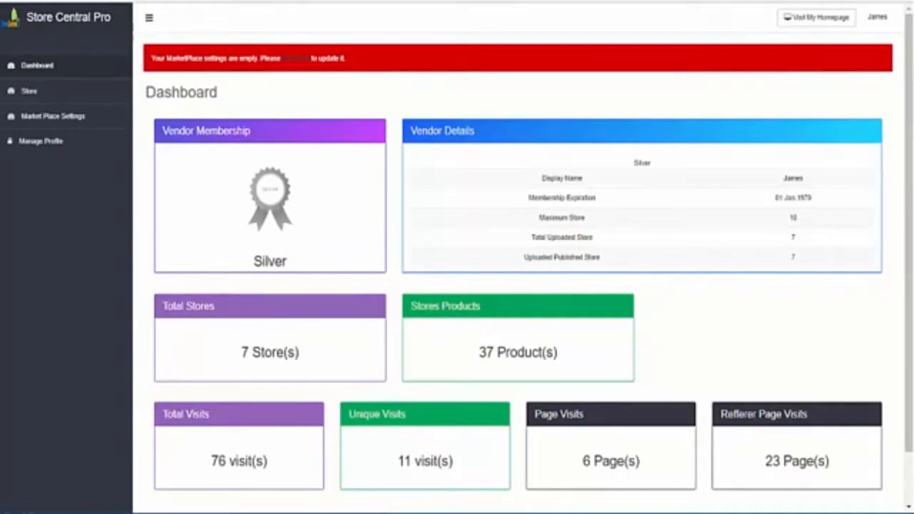
mouse_move(411, 374)
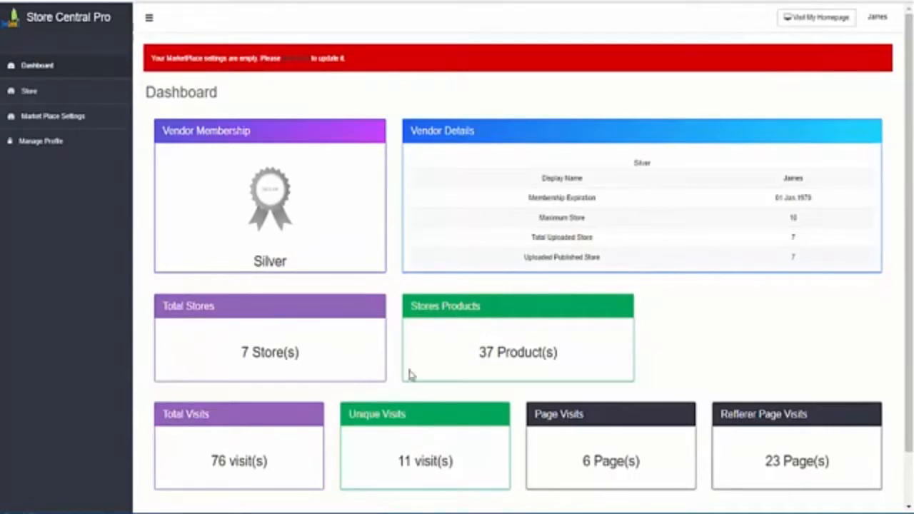
mouse_move(459, 364)
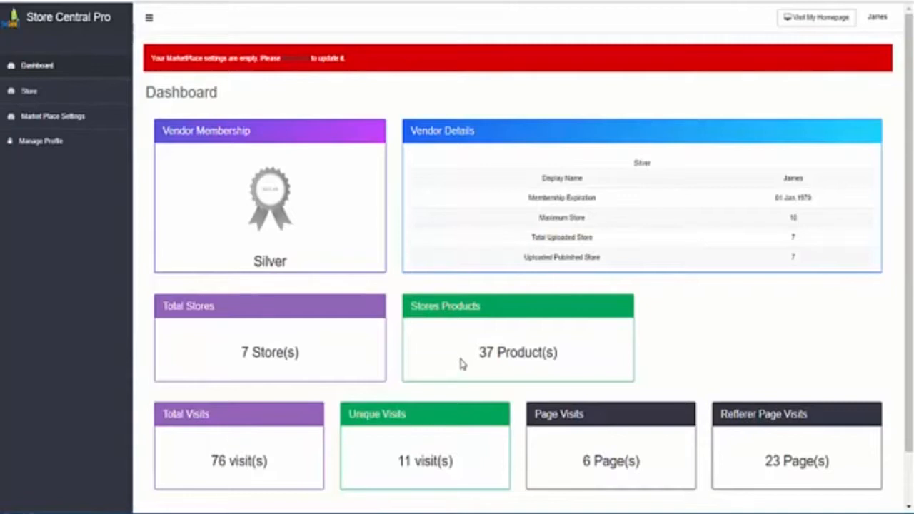
mouse_move(29, 172)
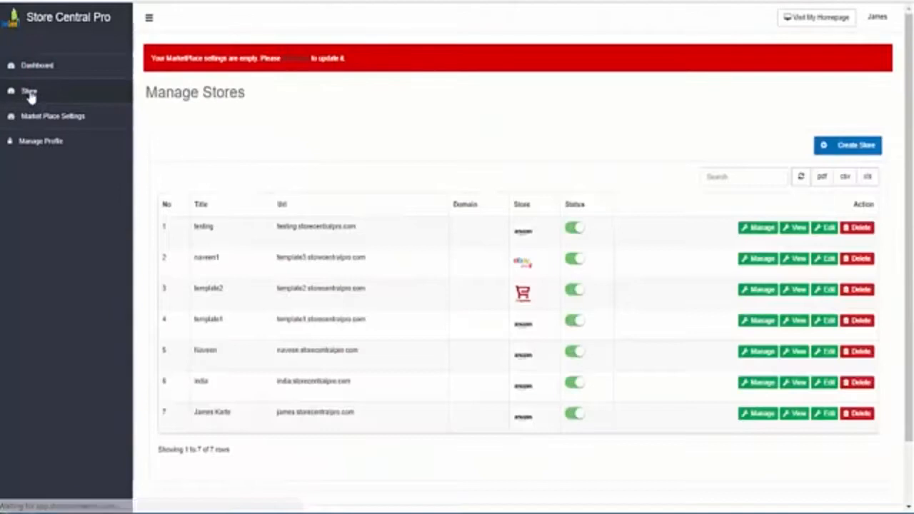
Create and save a new Amazon store titled MY STORE with subdomain 'pets'.
click(848, 146)
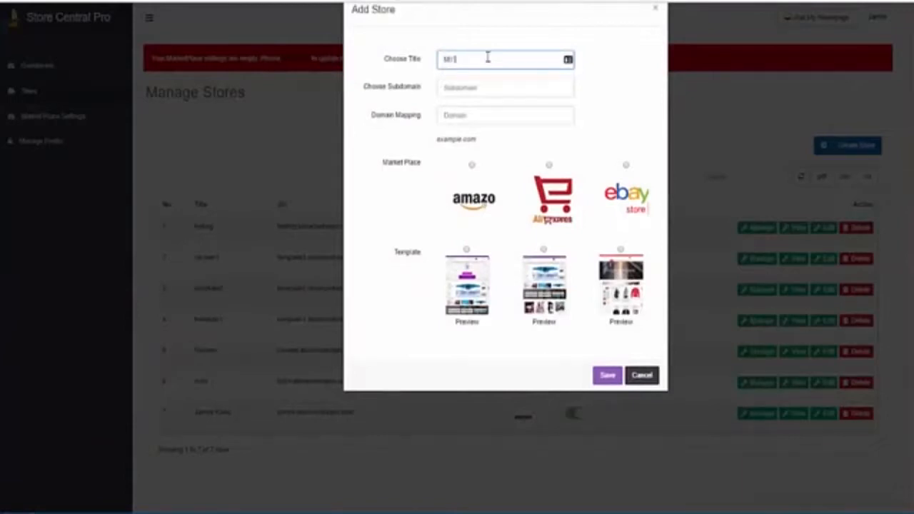
text(Y STORE)
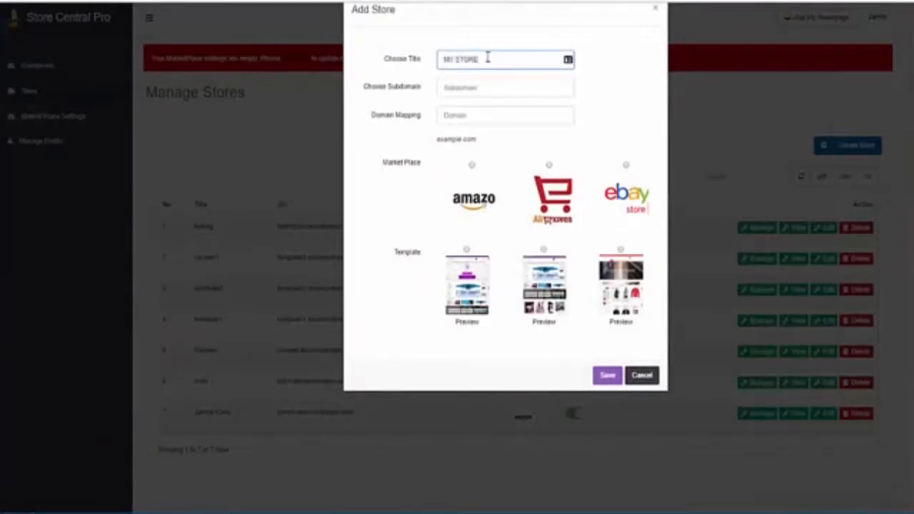
click(505, 87)
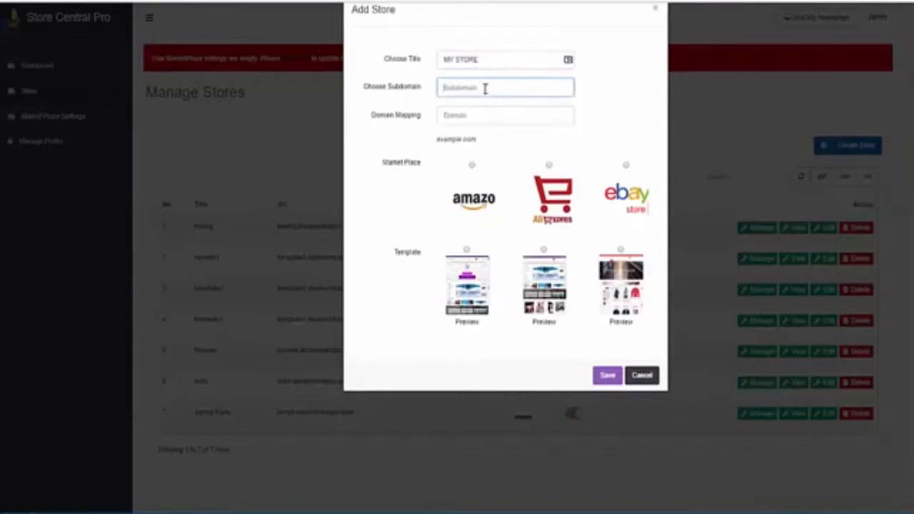
text(pets)
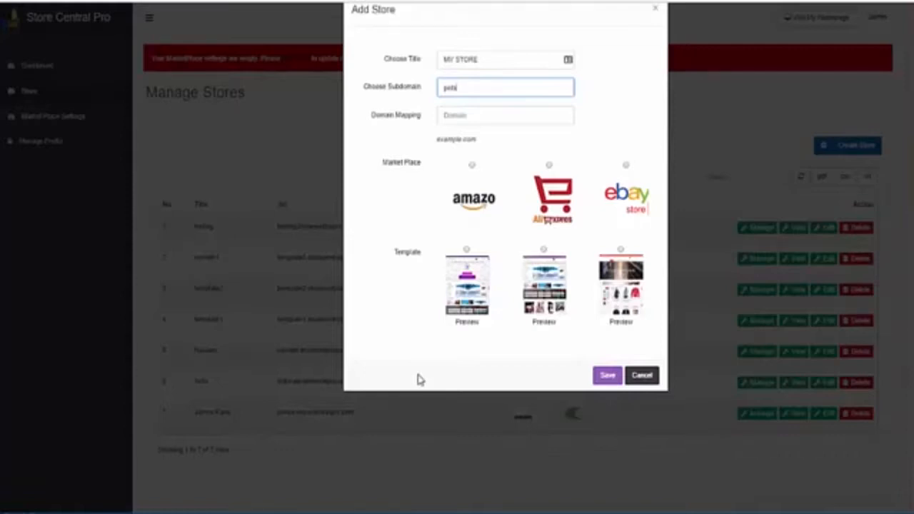
mouse_move(474, 164)
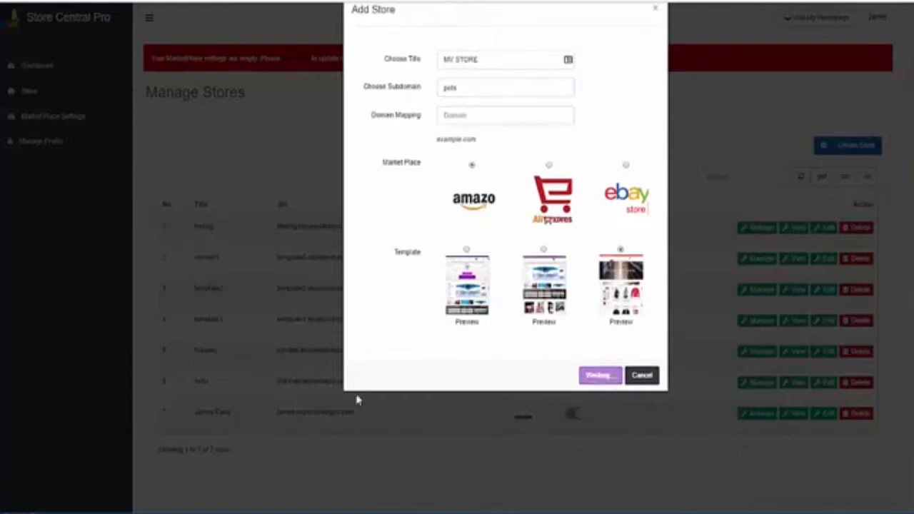
click(600, 374)
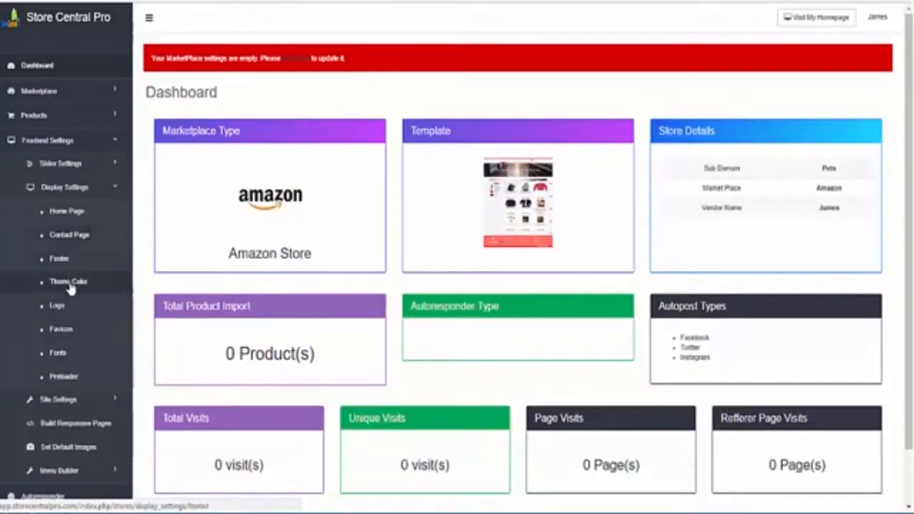
Check the store's theme settings, then bring up the Amazon marketplace product search.
click(68, 281)
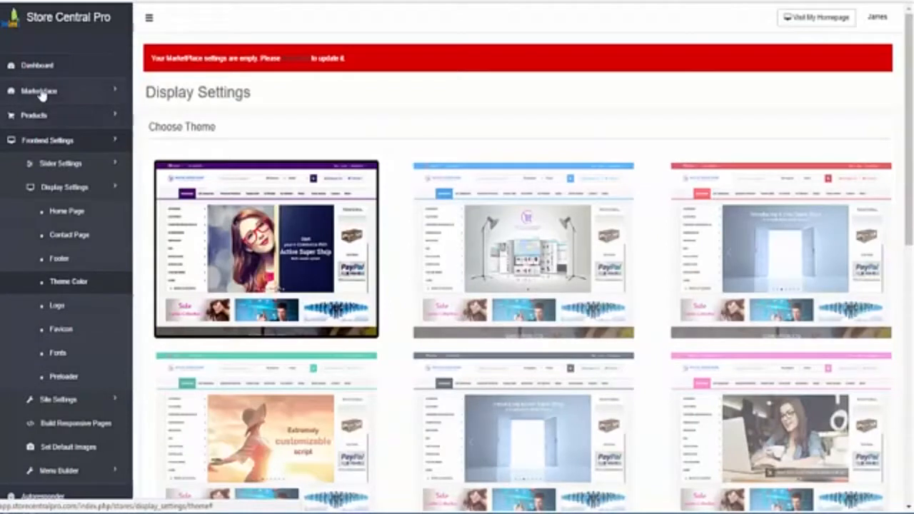
click(40, 91)
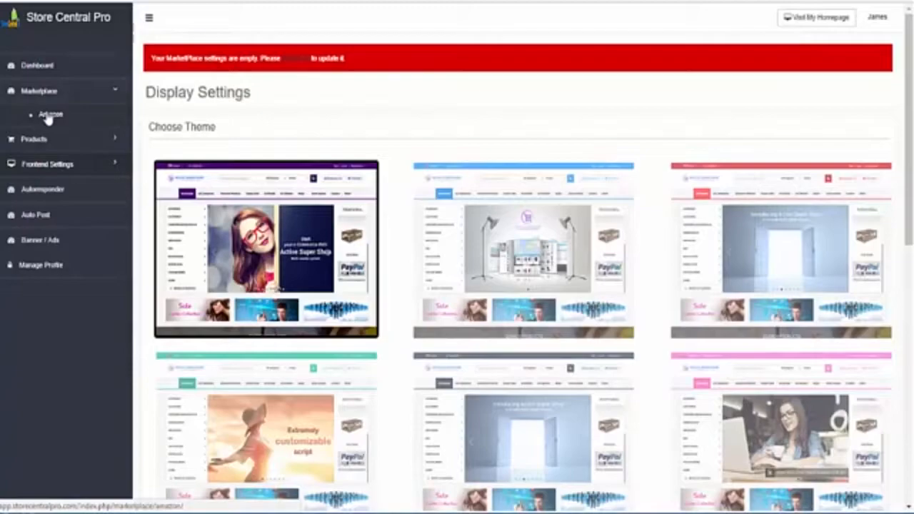
click(50, 115)
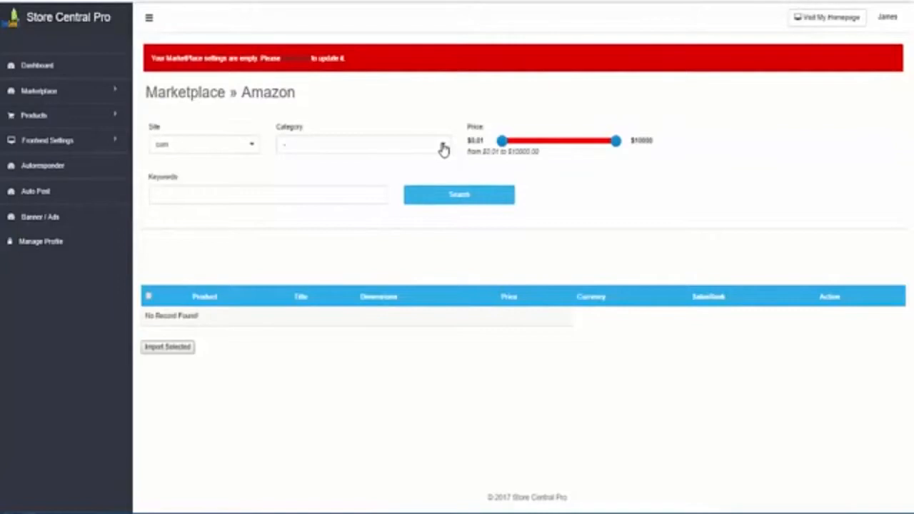
Search the PetSupplies category for 'shampoo' with the maximum price lowered to about 5822.
click(364, 144)
text(pe)
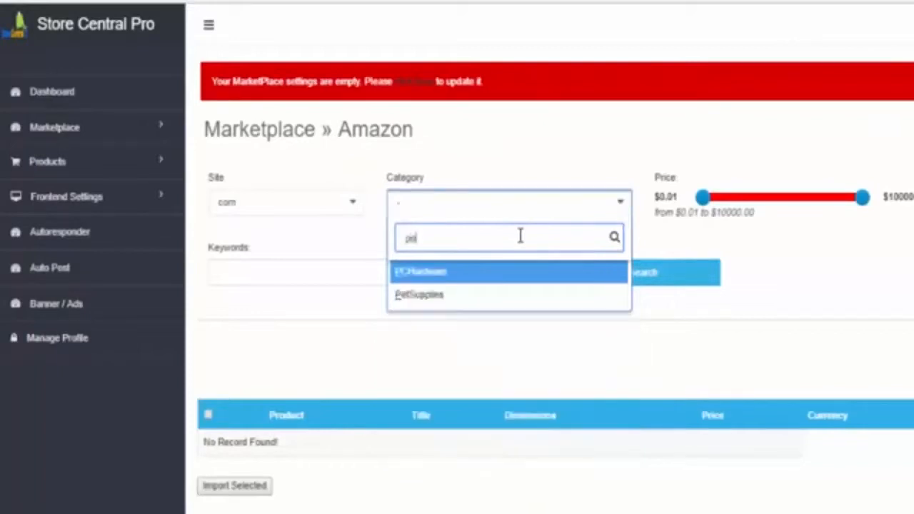
click(420, 294)
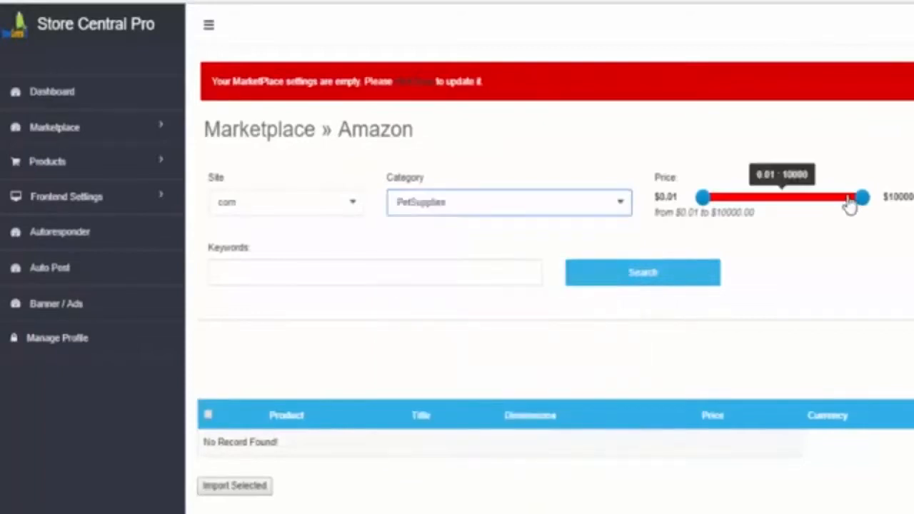
drag(860, 197, 797, 197)
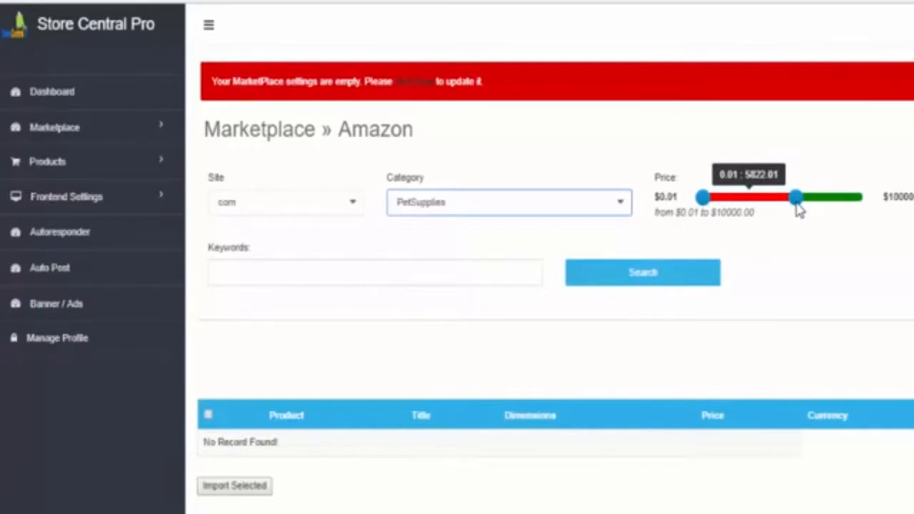
text(s)
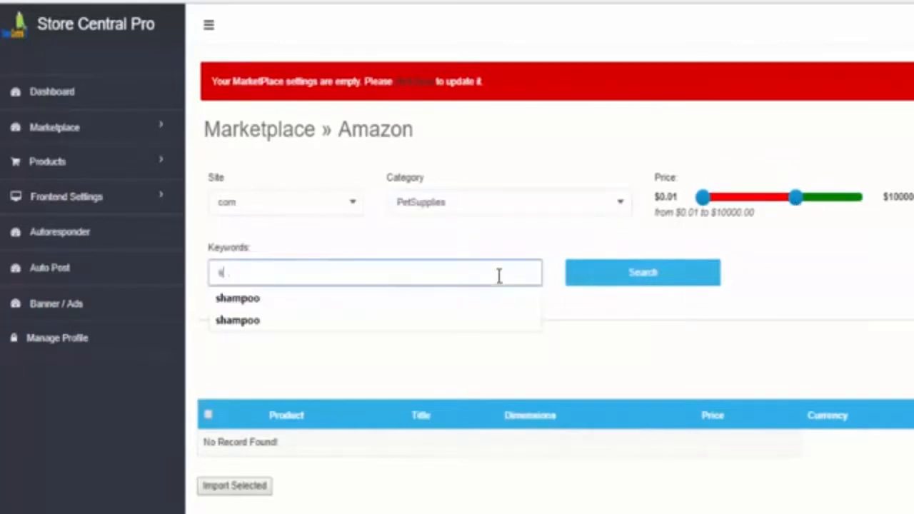
click(237, 298)
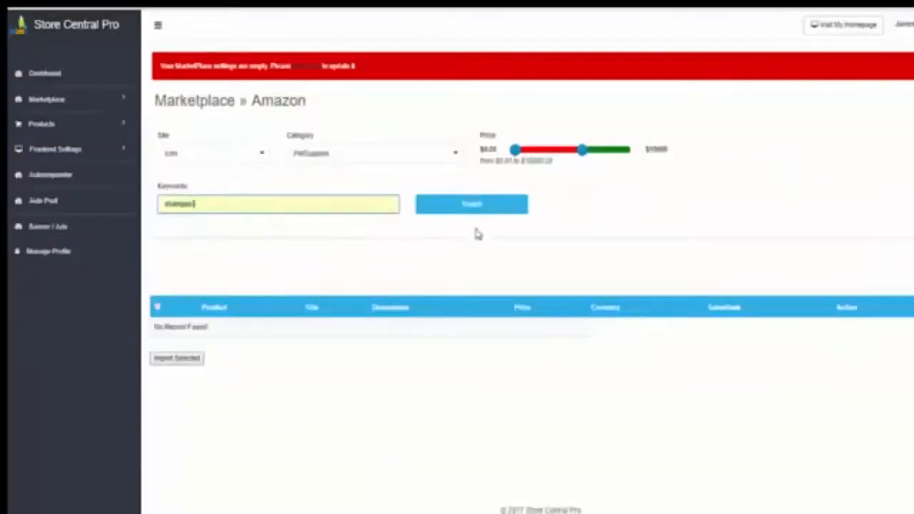
click(471, 203)
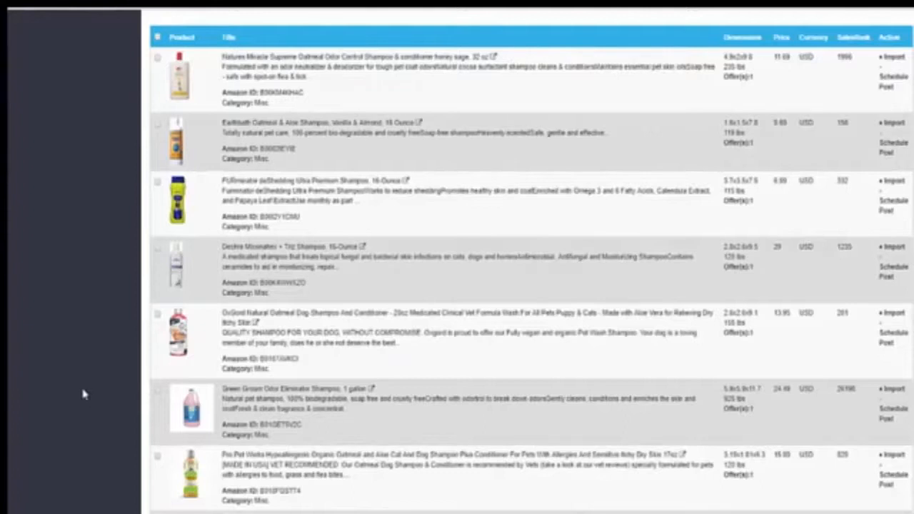
mouse_move(48, 280)
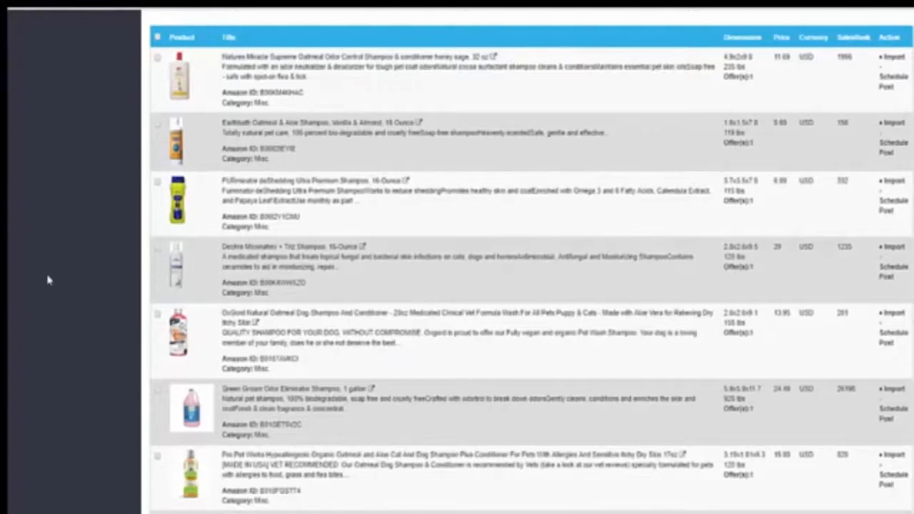
Scroll through the shampoo search results while selecting products for import.
scroll(up, 3)
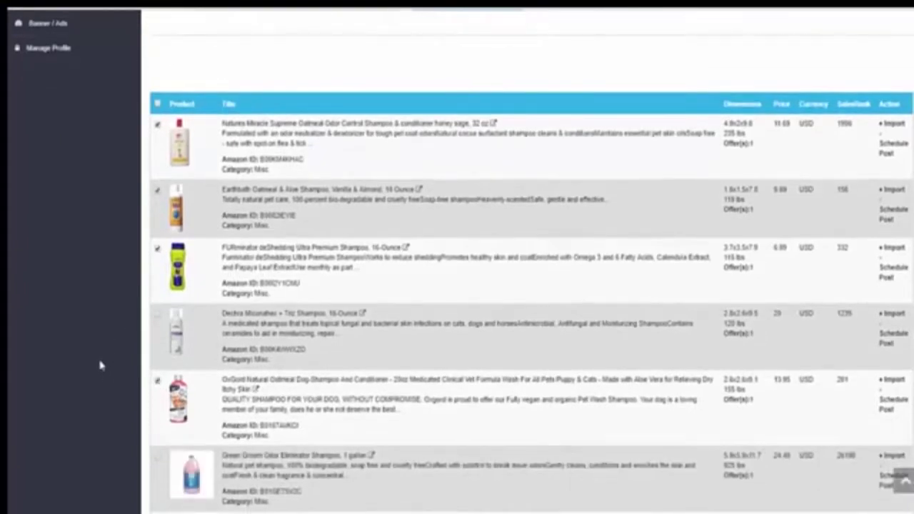
scroll(down, 3)
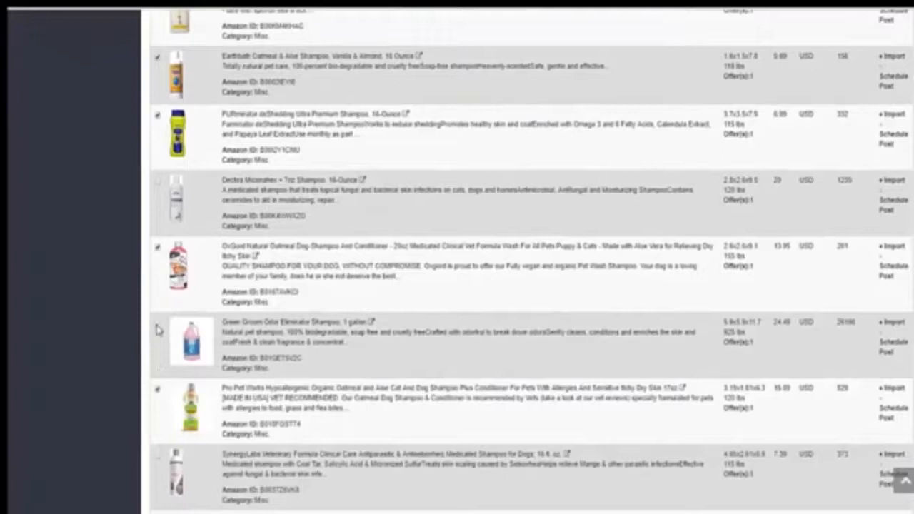
scroll(down, 3)
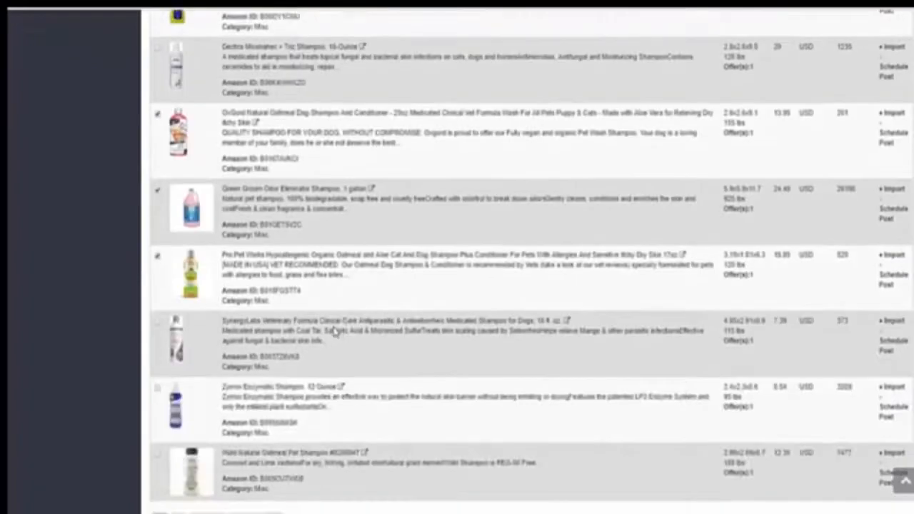
scroll(down, 3)
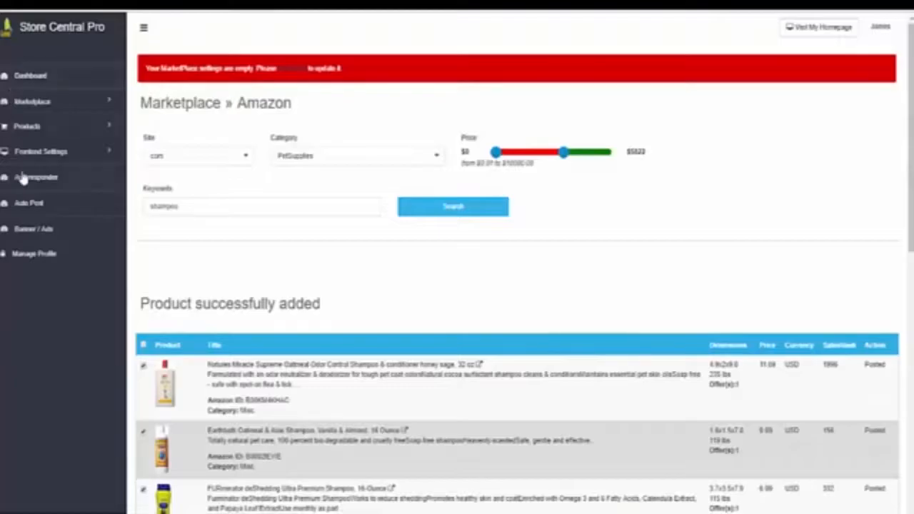
In Manage Product, switch on Today's Deal and Featured for the Pro Pet Works oatmeal shampoo.
click(27, 125)
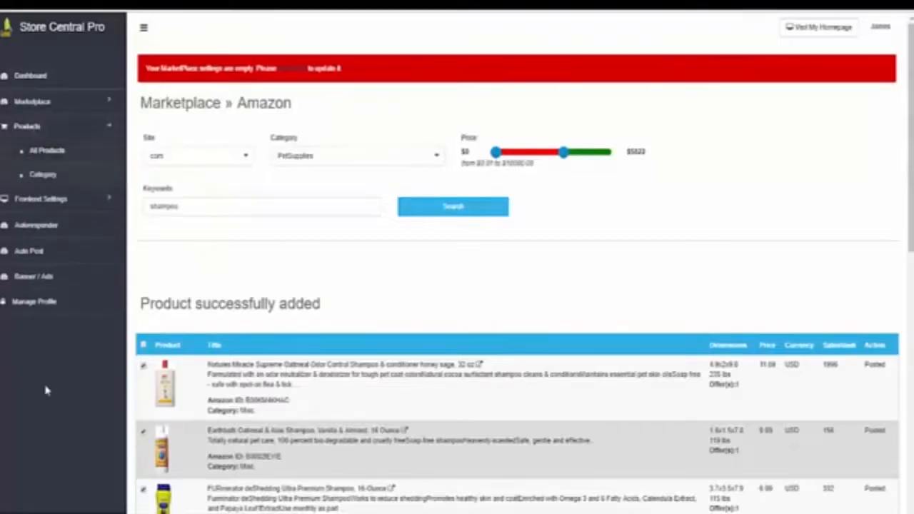
click(46, 152)
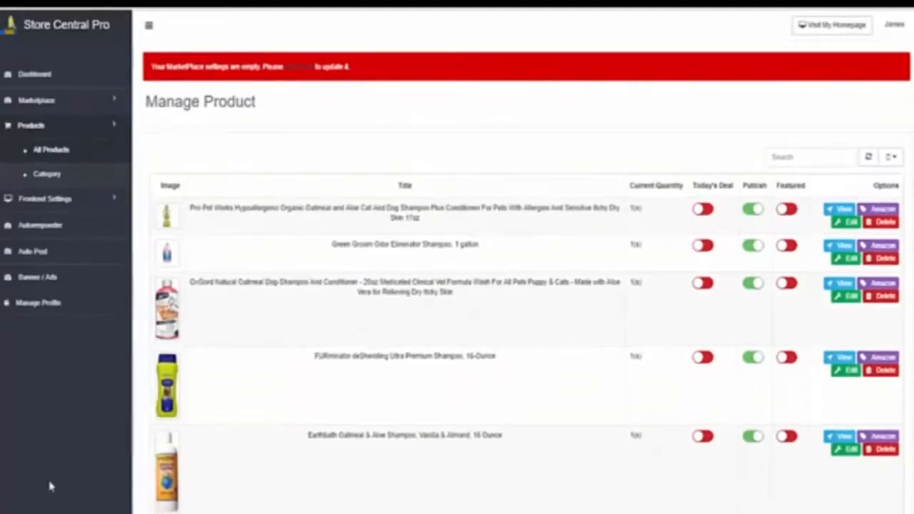
mouse_move(184, 226)
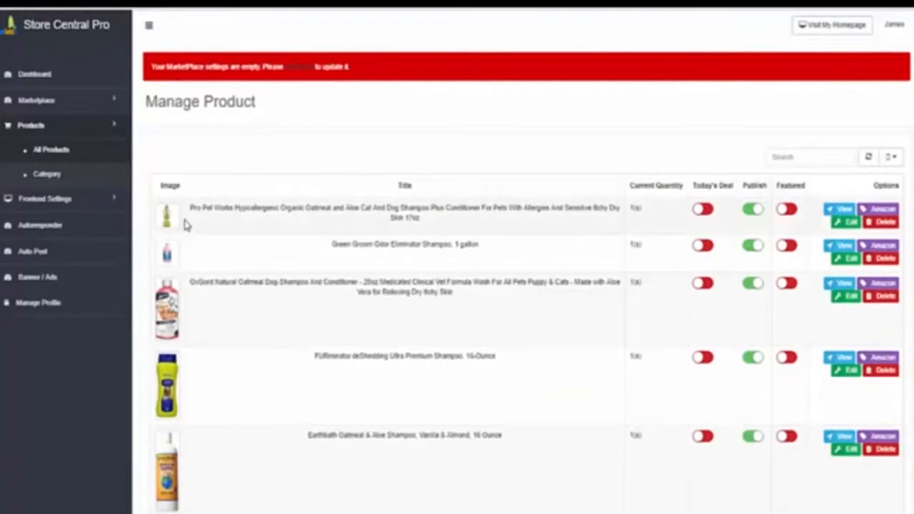
mouse_move(882, 215)
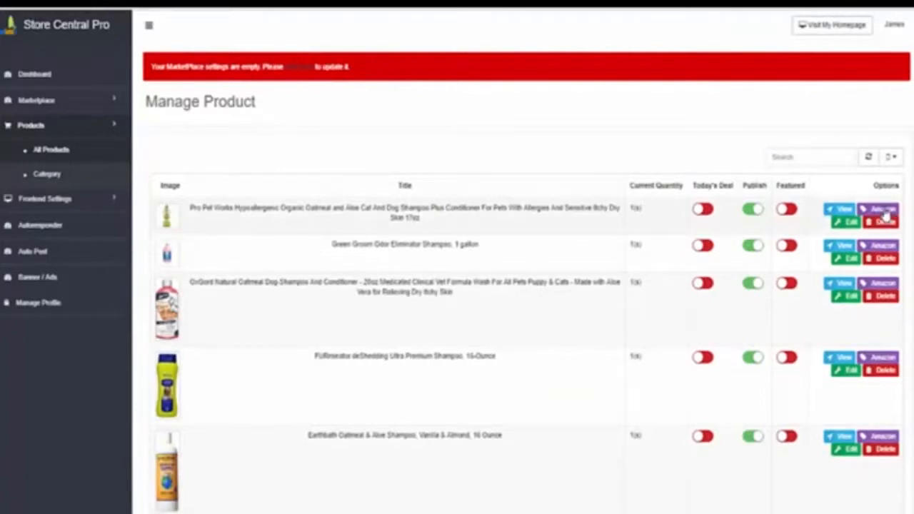
click(882, 209)
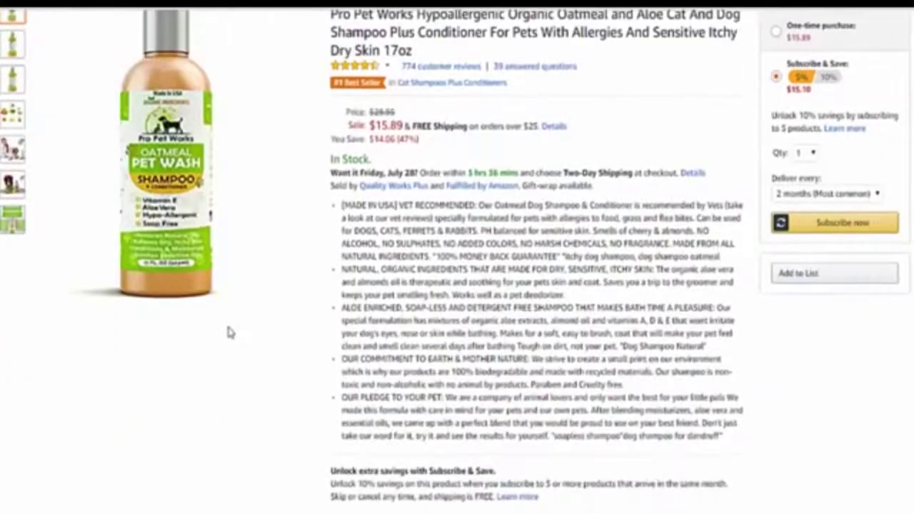
mouse_move(180, 374)
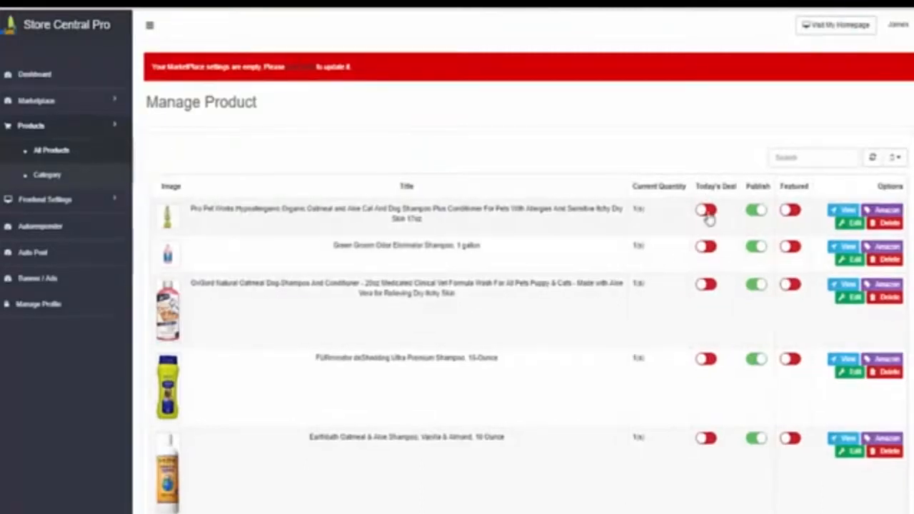
click(705, 210)
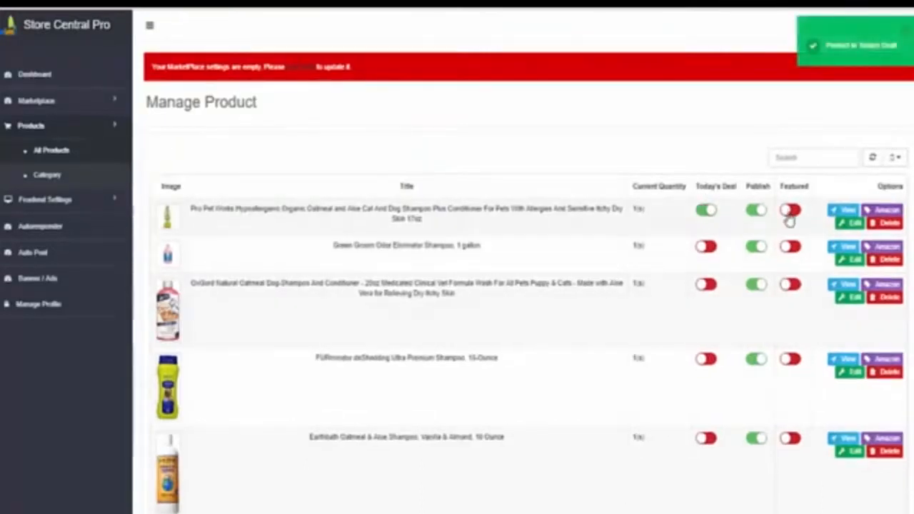
click(790, 210)
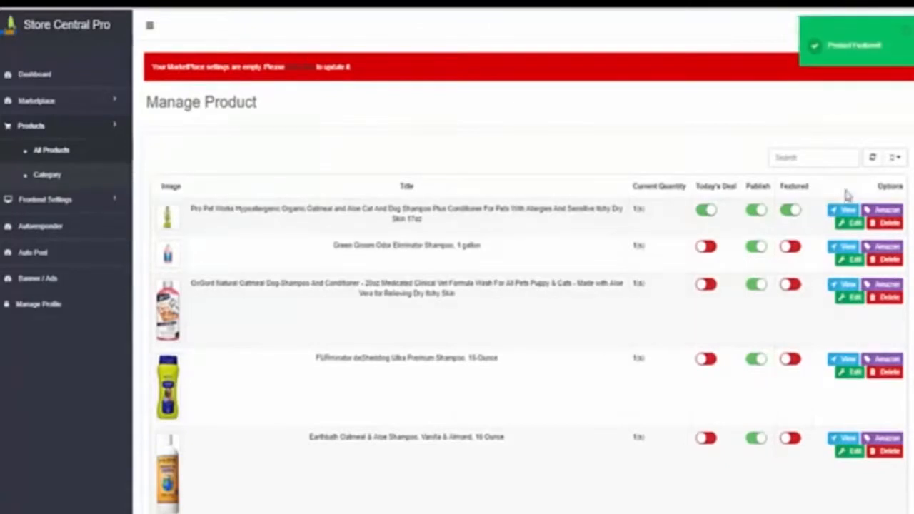
click(848, 223)
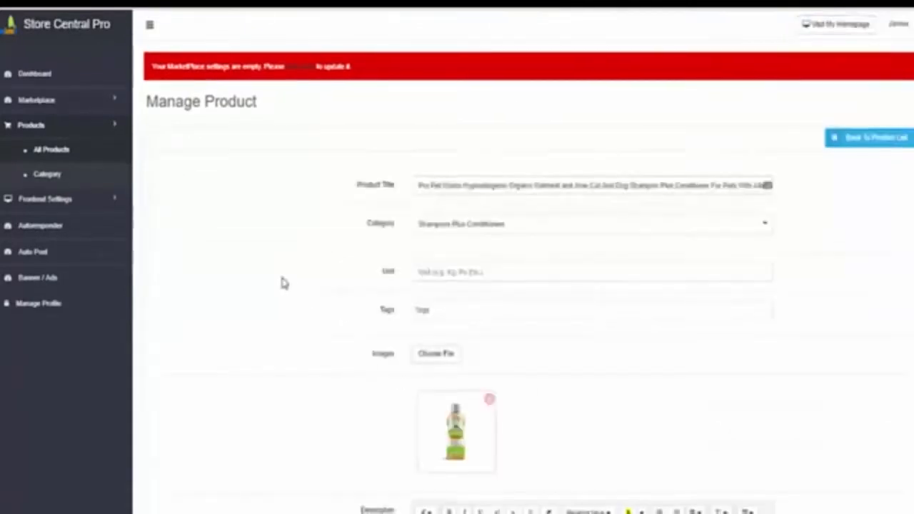
scroll(down, 3)
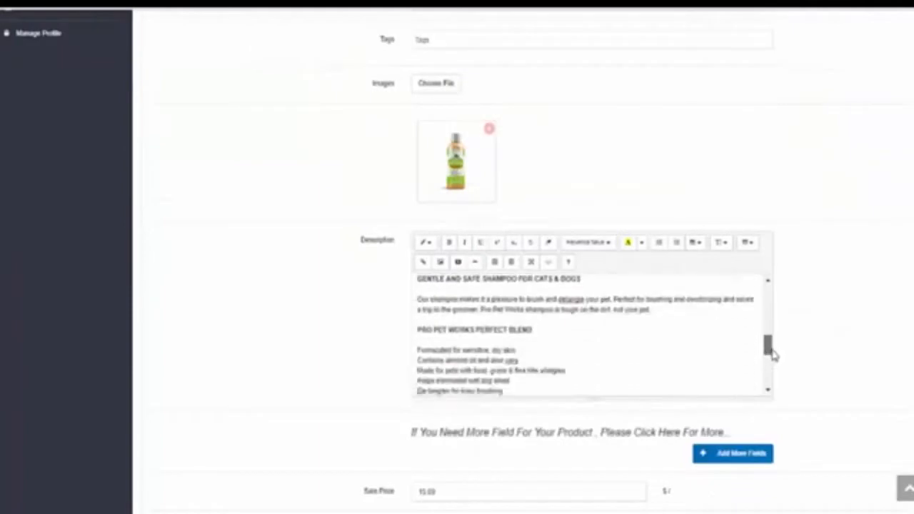
scroll(down, 3)
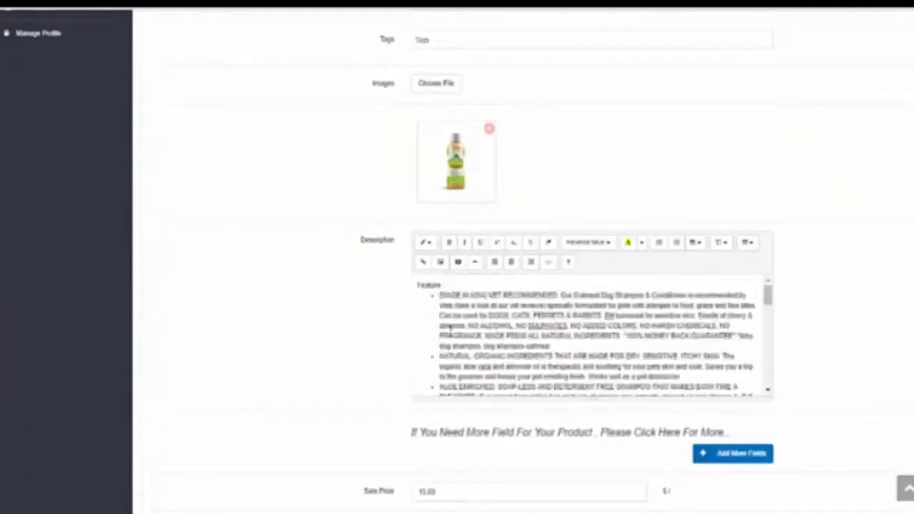
scroll(down, 3)
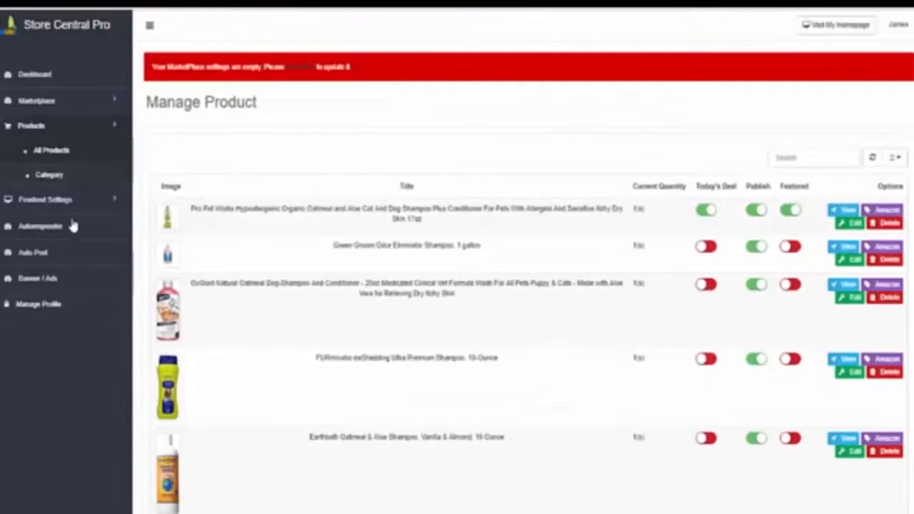
View the autoresponder settings, then start choosing the image file Capture.JPG for upload.
click(40, 226)
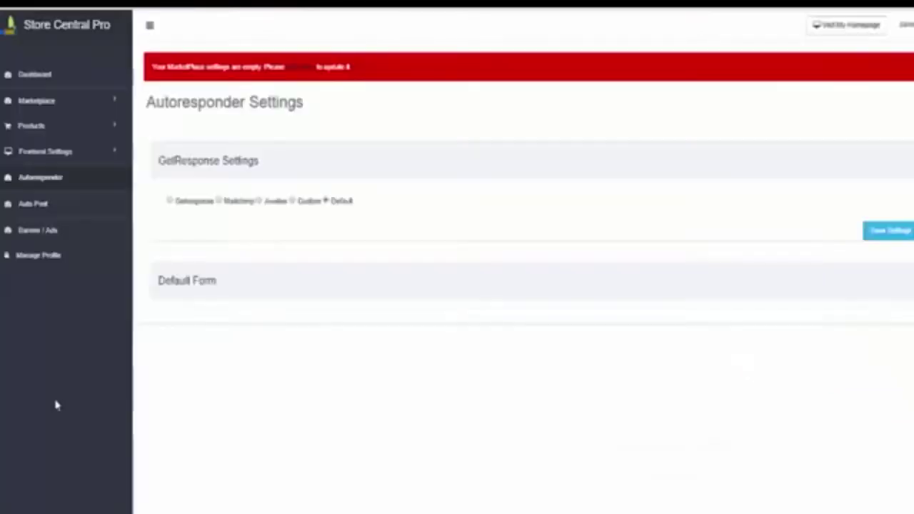
mouse_move(183, 228)
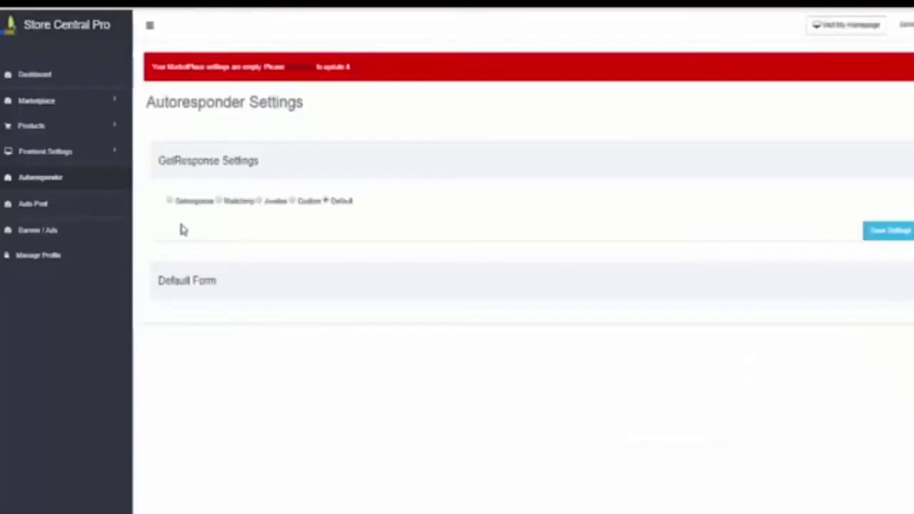
mouse_move(300, 223)
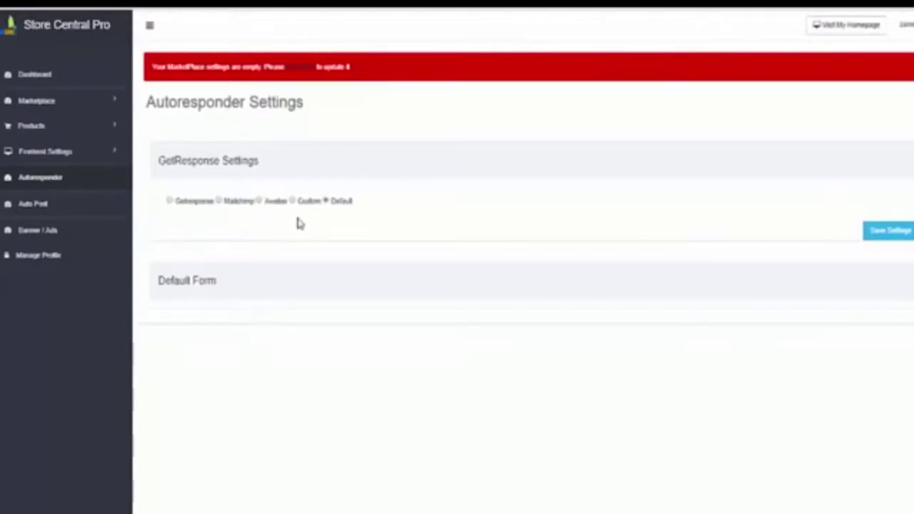
mouse_move(35, 304)
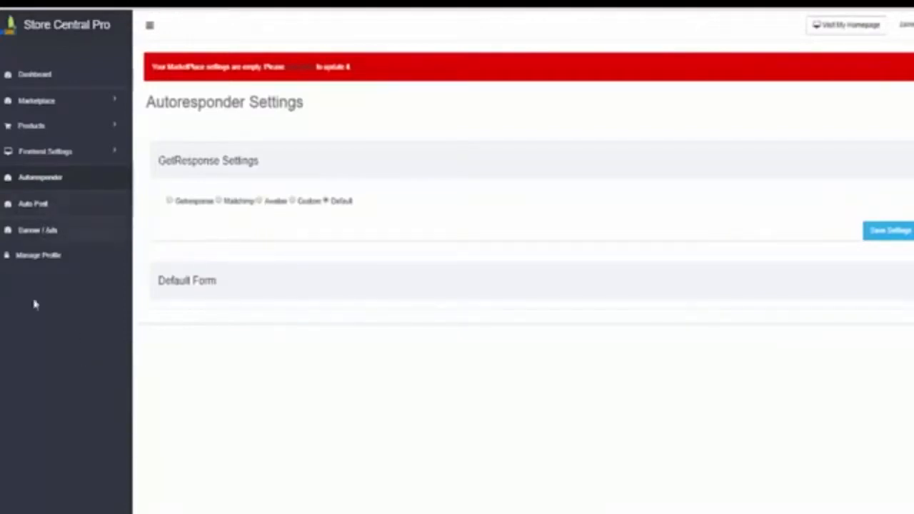
click(37, 230)
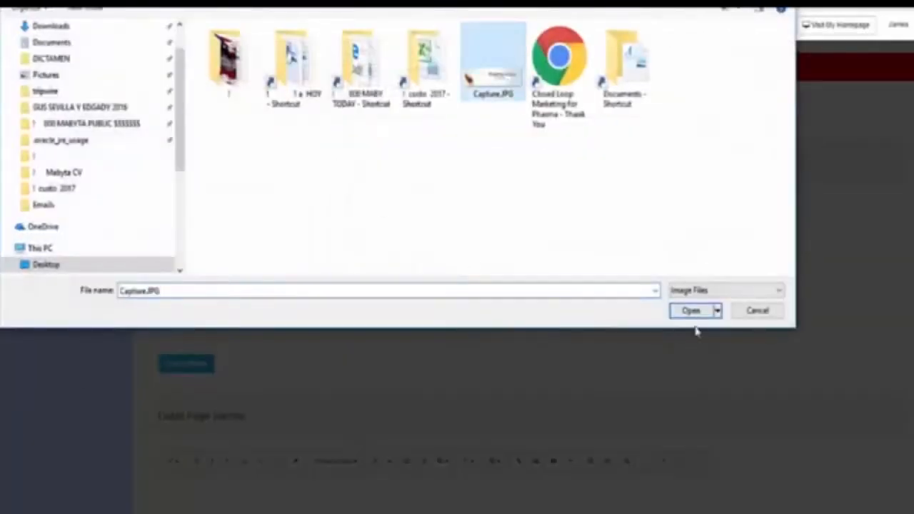
Review the Facebook, Twitter and Instagram autopost settings, then return to All Products.
click(691, 310)
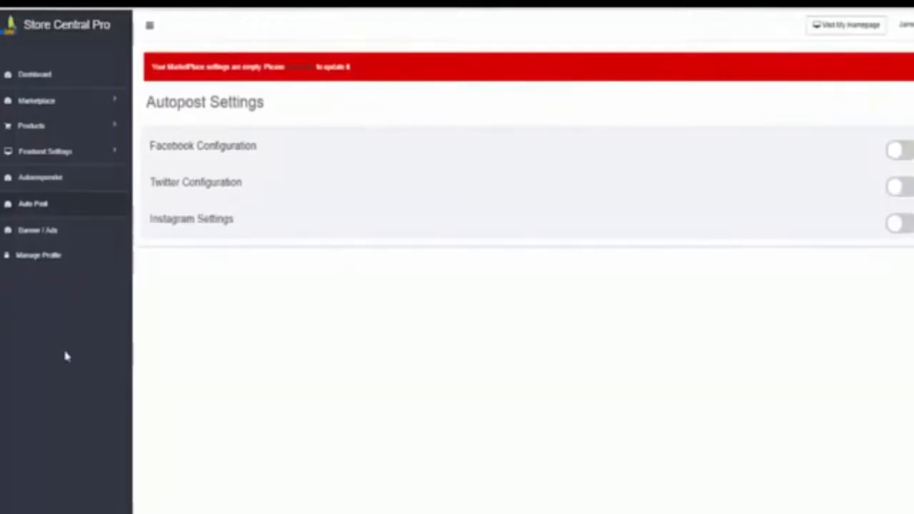
mouse_move(110, 402)
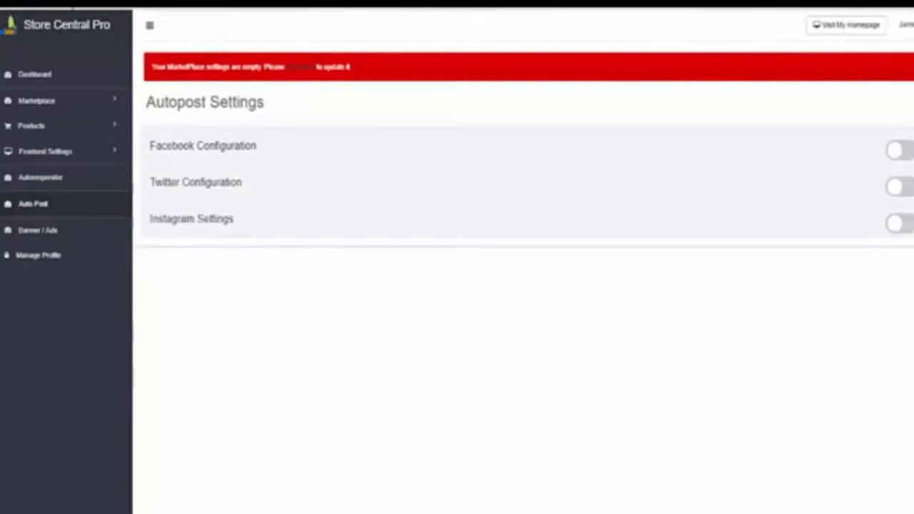
click(32, 126)
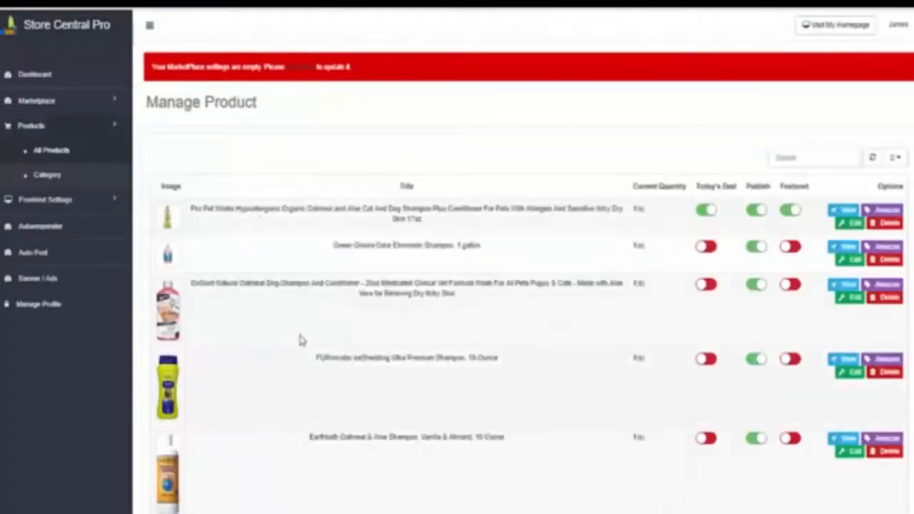
View the Pro Pet Works shampoo on the live storefront with its badges, then its Amazon listing.
click(842, 209)
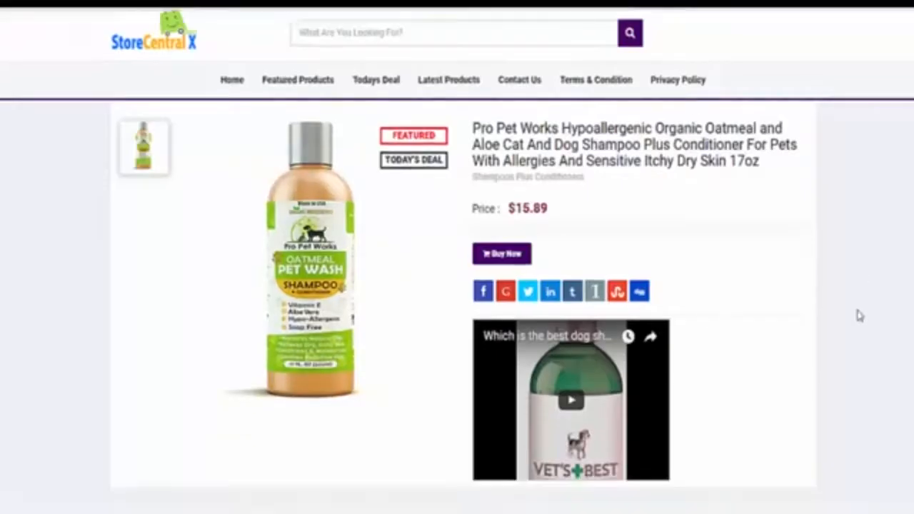
scroll(down, 3)
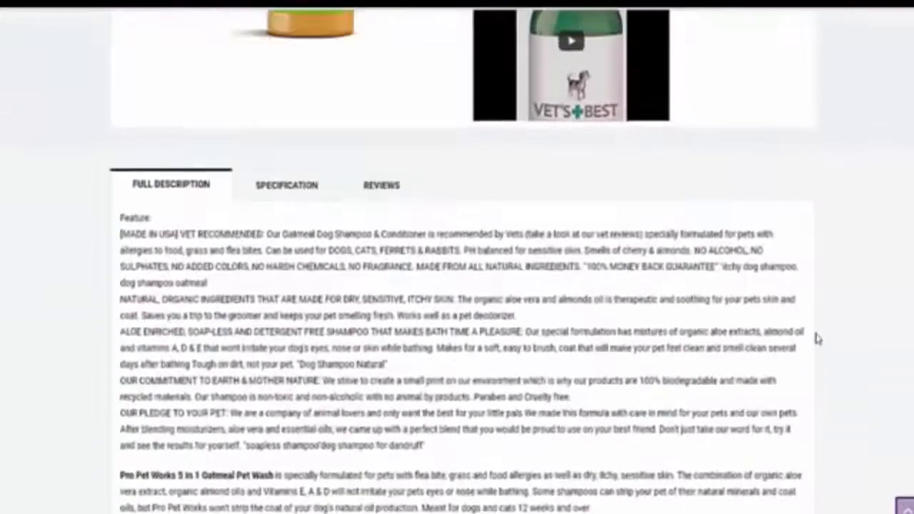
scroll(up, 3)
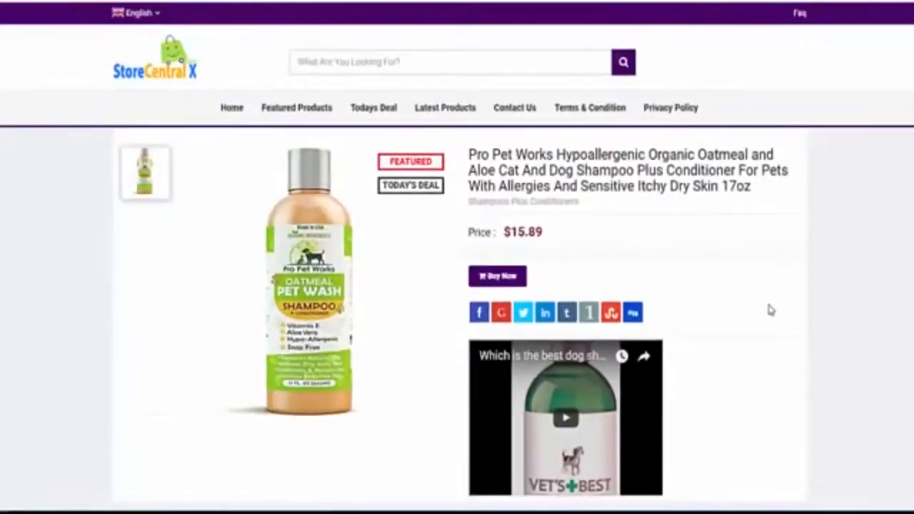
click(497, 275)
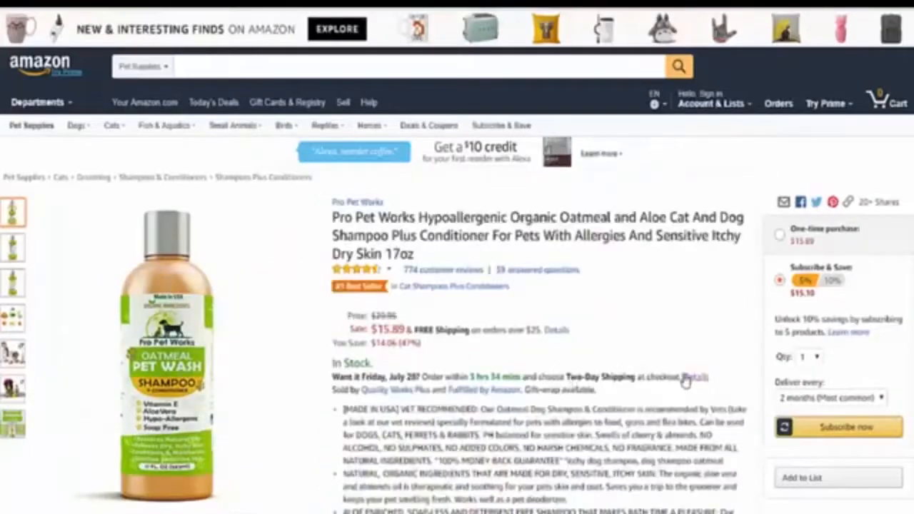
scroll(down, 3)
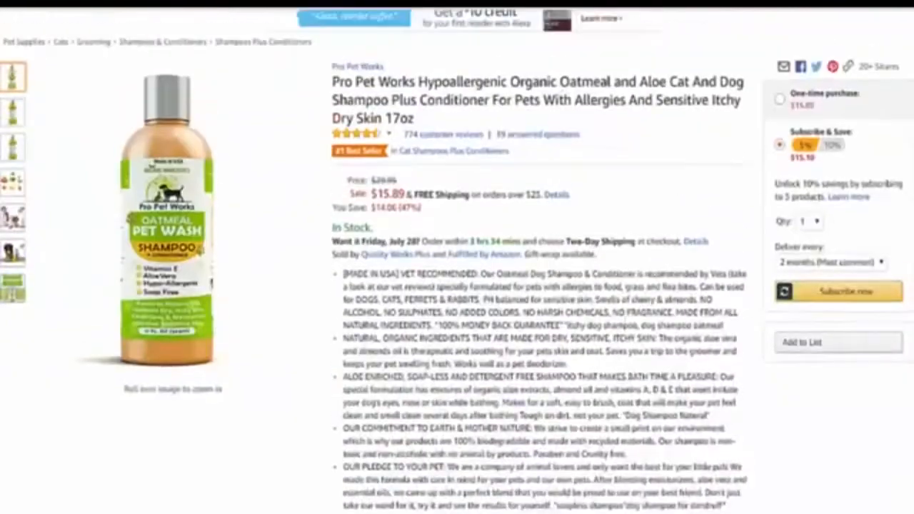
scroll(down, 3)
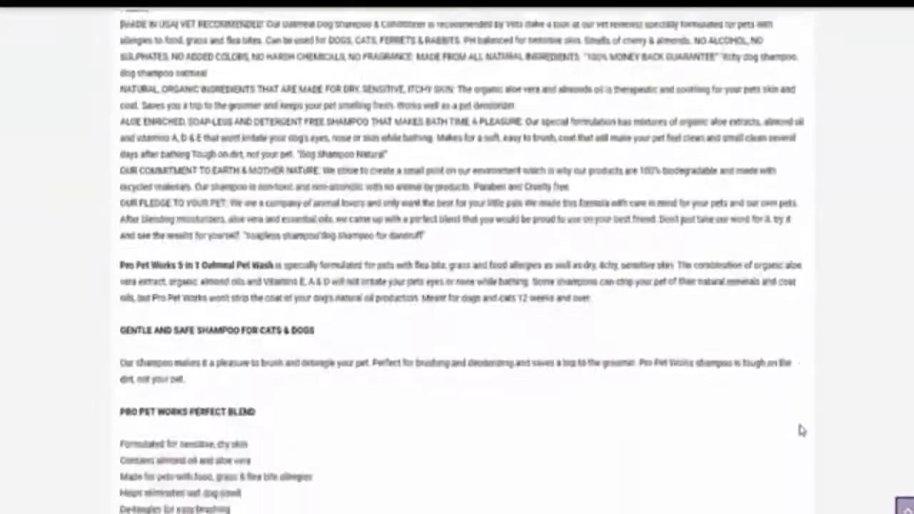
scroll(down, 3)
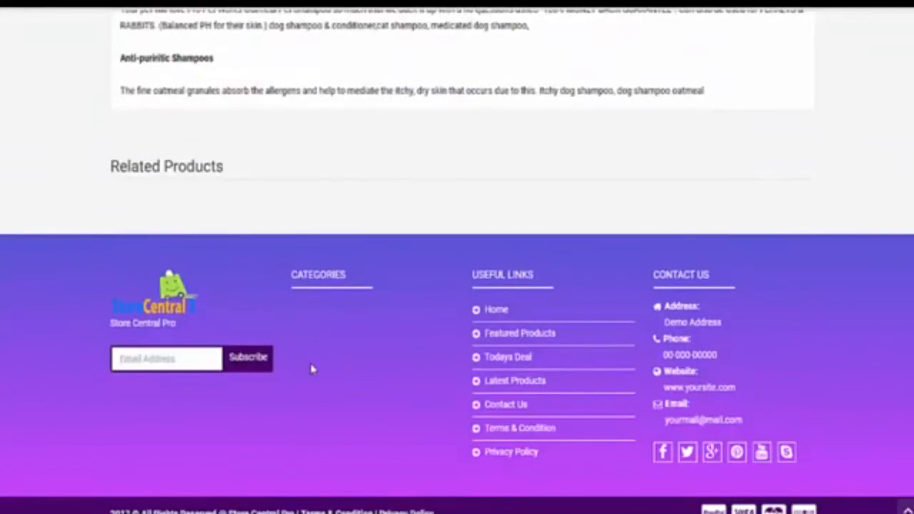
mouse_move(741, 474)
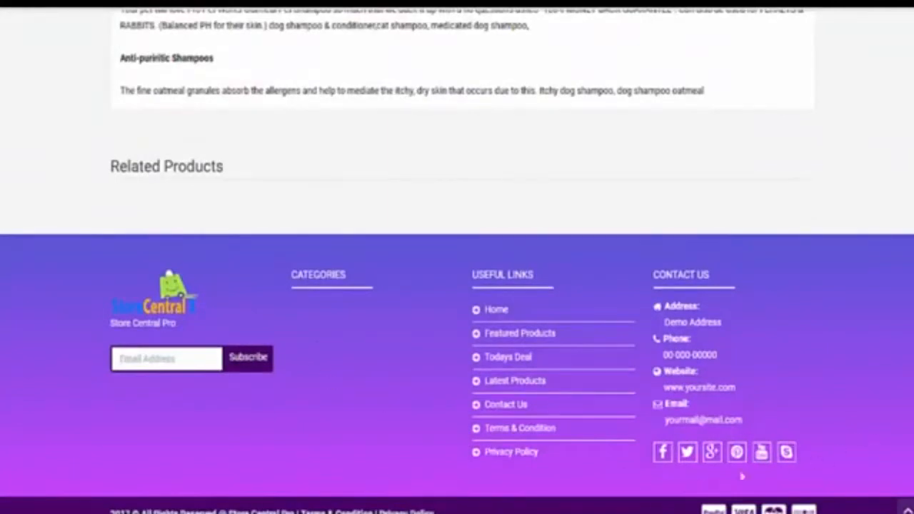
scroll(up, 3)
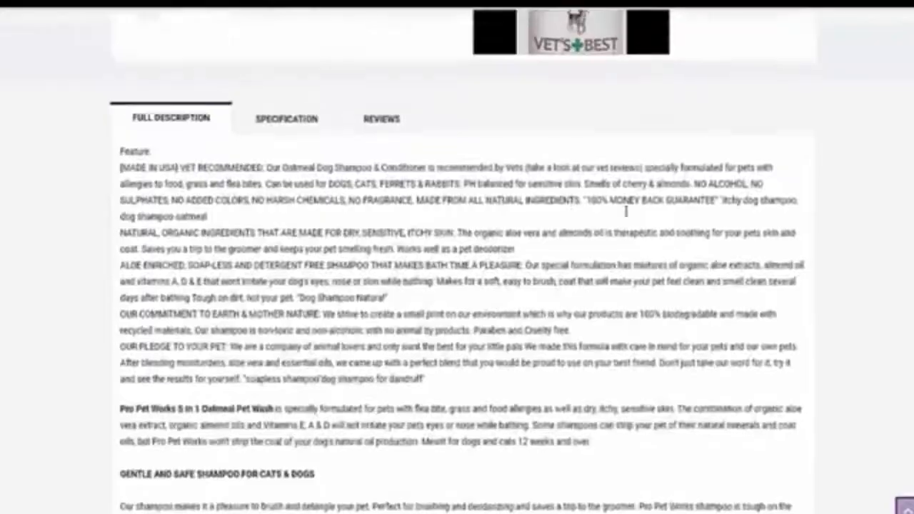